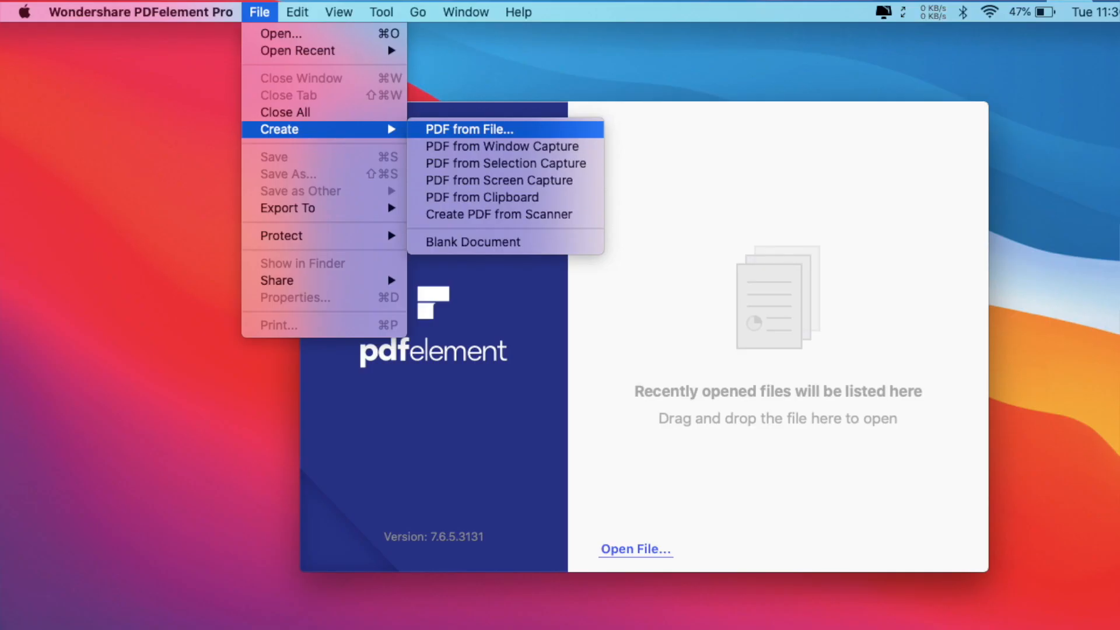
# - Create a PDF from the certificate file and run English OCR on it
pyautogui.click(469, 130)
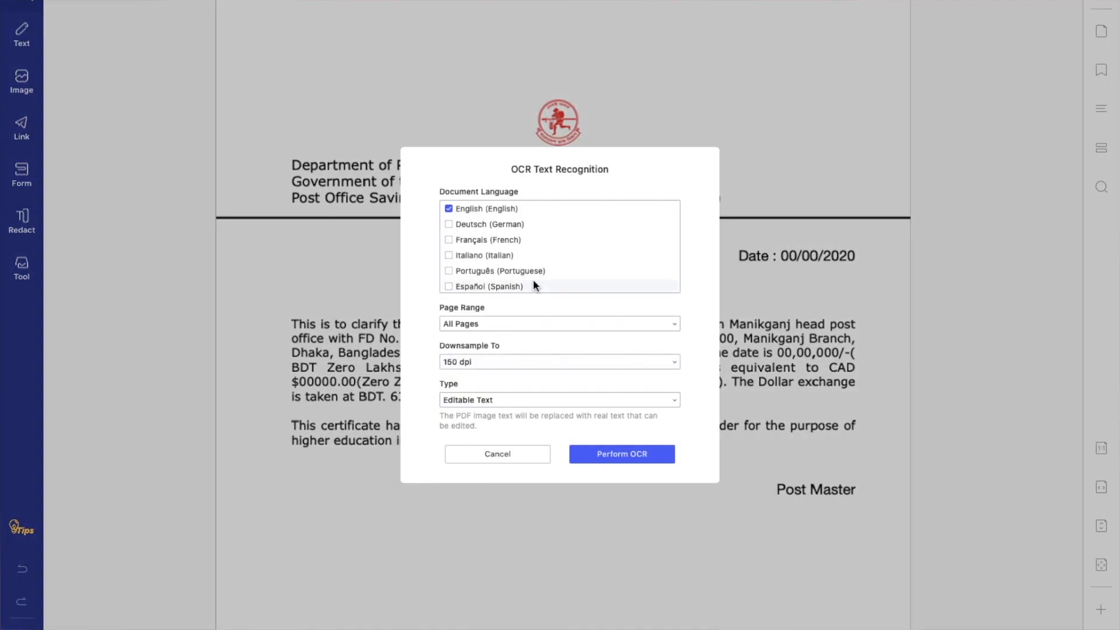
pyautogui.click(620, 453)
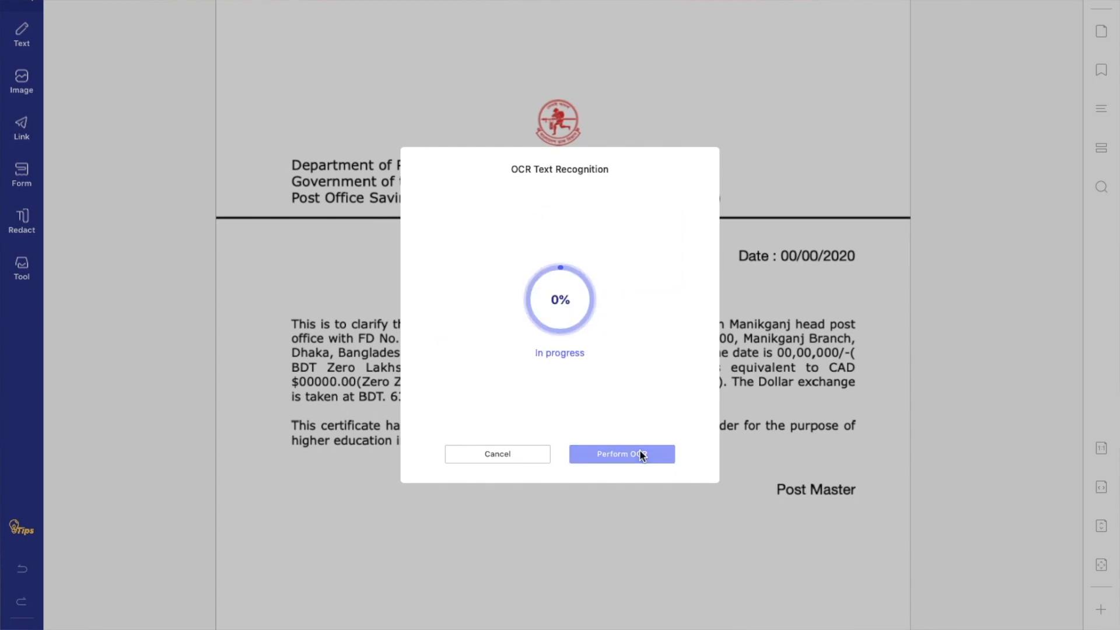
pyautogui.click(619, 454)
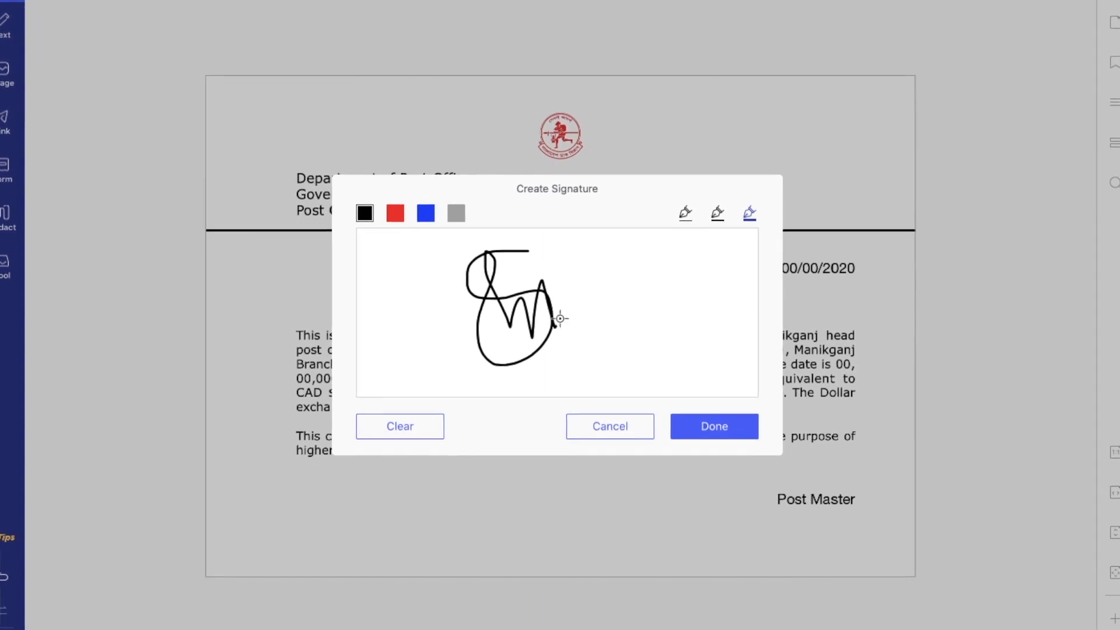
# - Add nid-1508718564.pdf from Downloads to the batch list
pyautogui.click(713, 426)
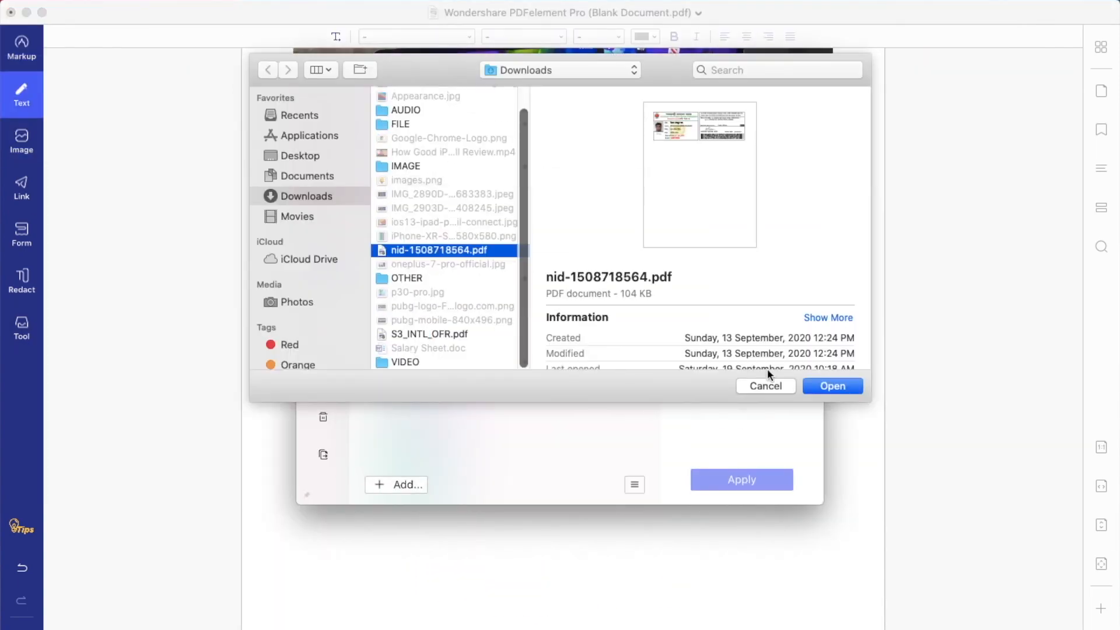
# - Close the PDFelement window, leaving the plain macOS desktop showing
pyautogui.click(831, 386)
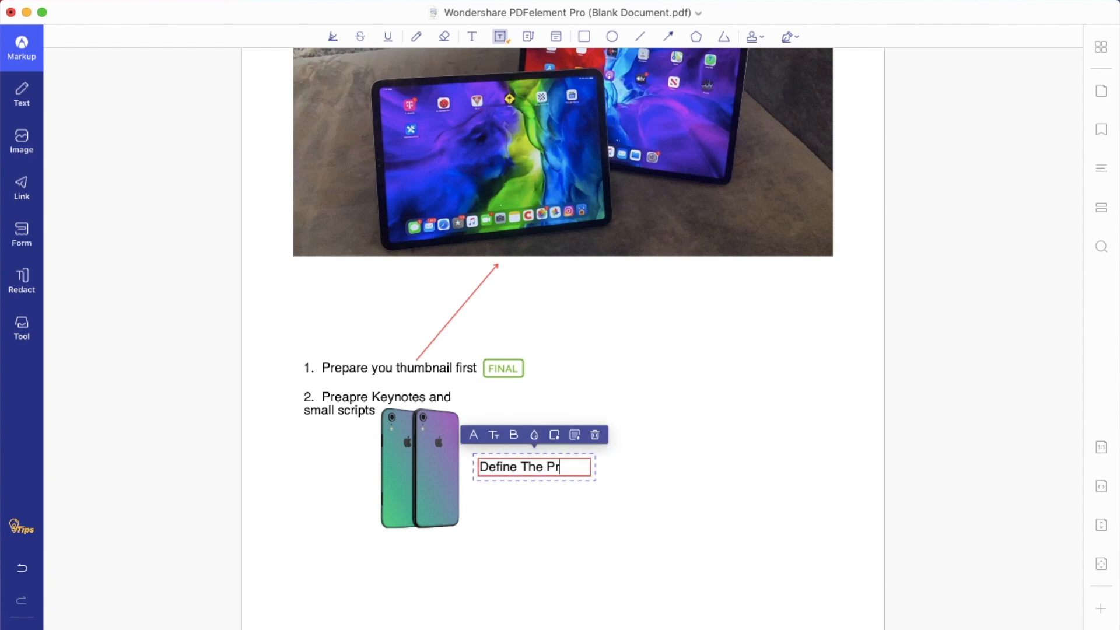
pyautogui.click(22, 234)
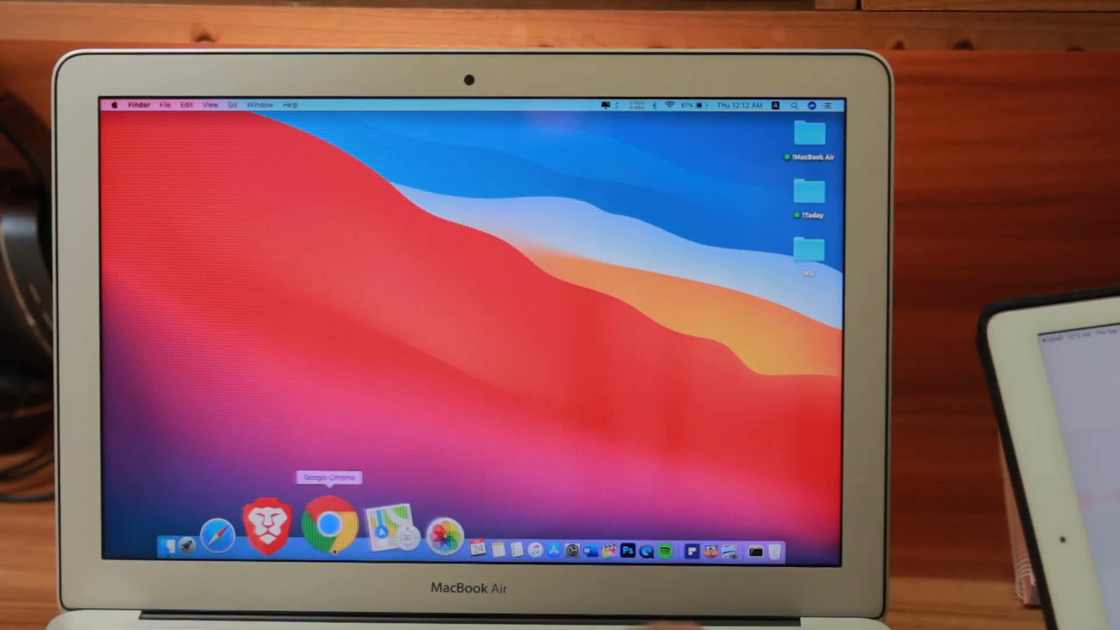
# - Launch Google Chrome from the Dock to a new Google search tab
pyautogui.click(329, 521)
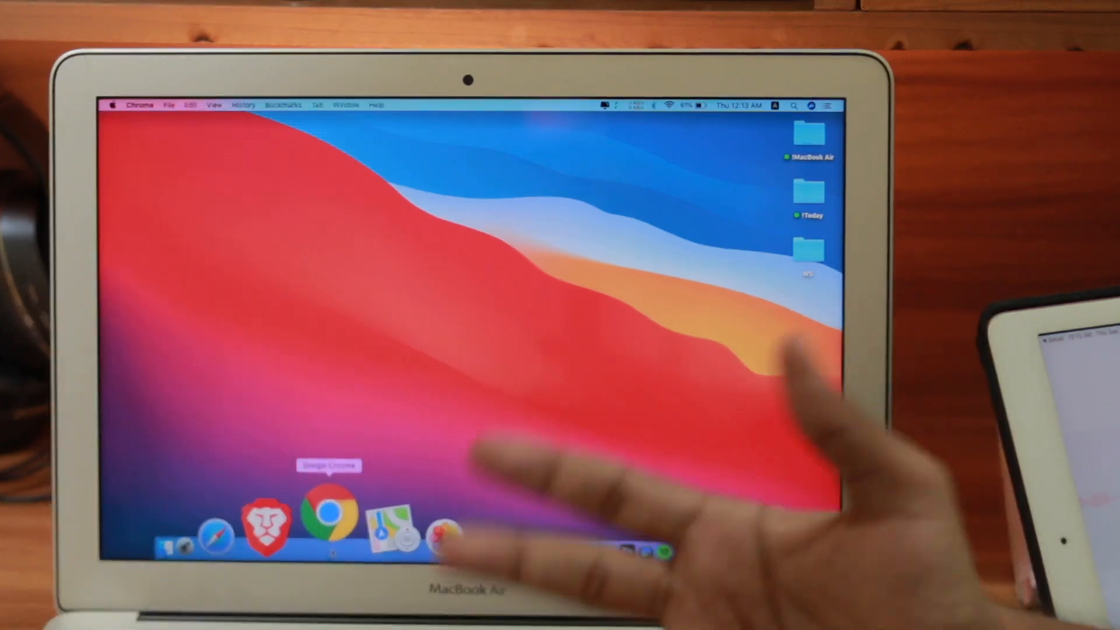
pyautogui.click(329, 513)
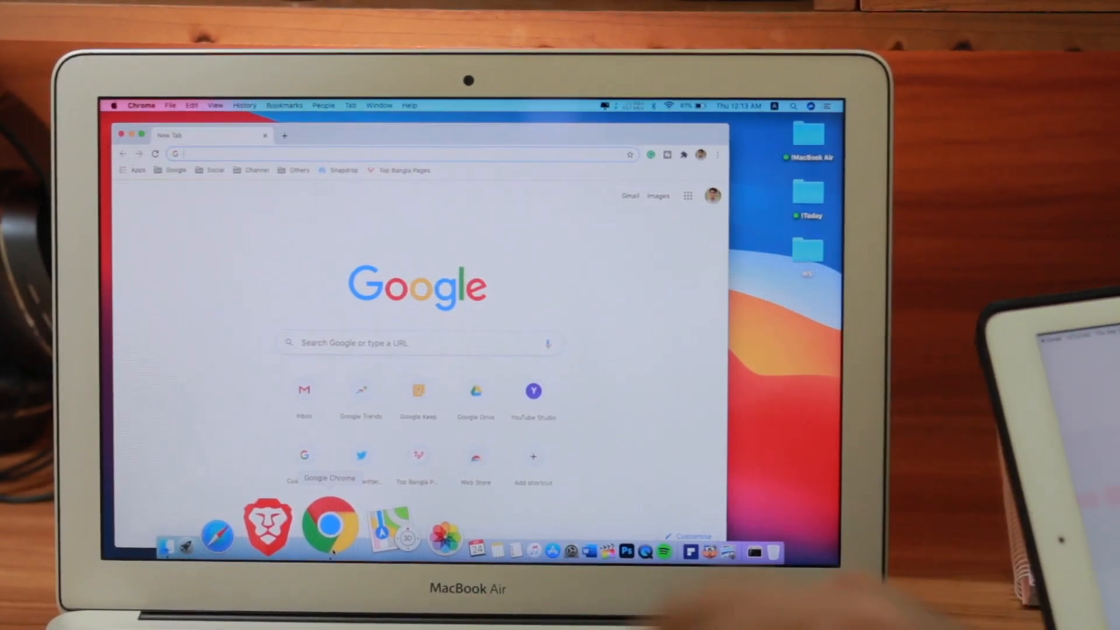
# - Load youtube.com across five Chrome tabs
pyautogui.click(605, 106)
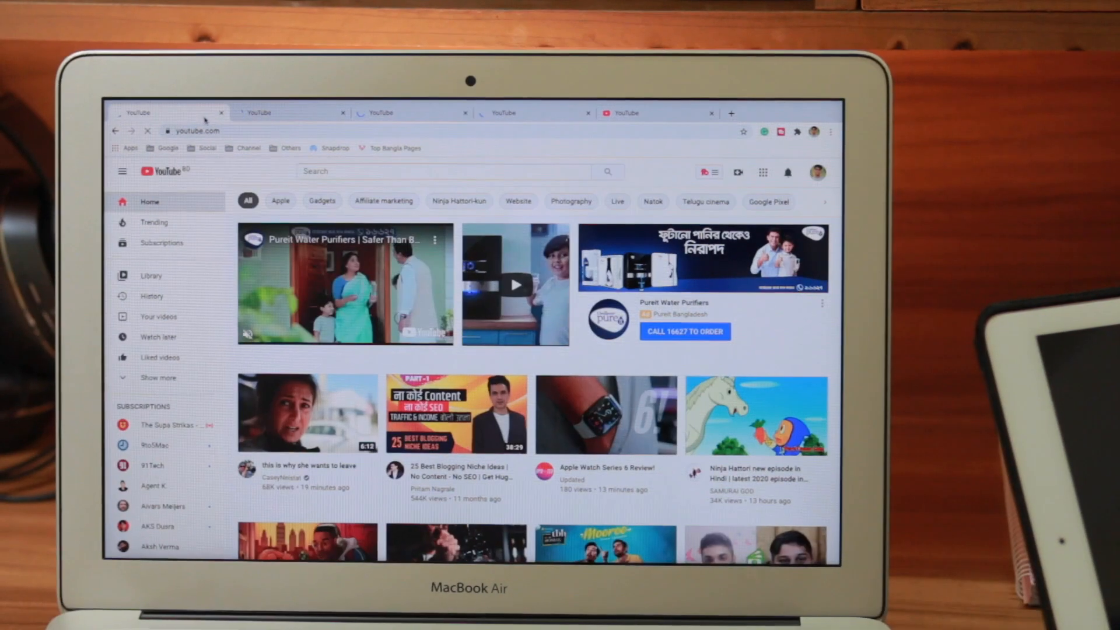
# - Keep opening YouTube tabs until roughly twenty-five are open
pyautogui.click(808, 113)
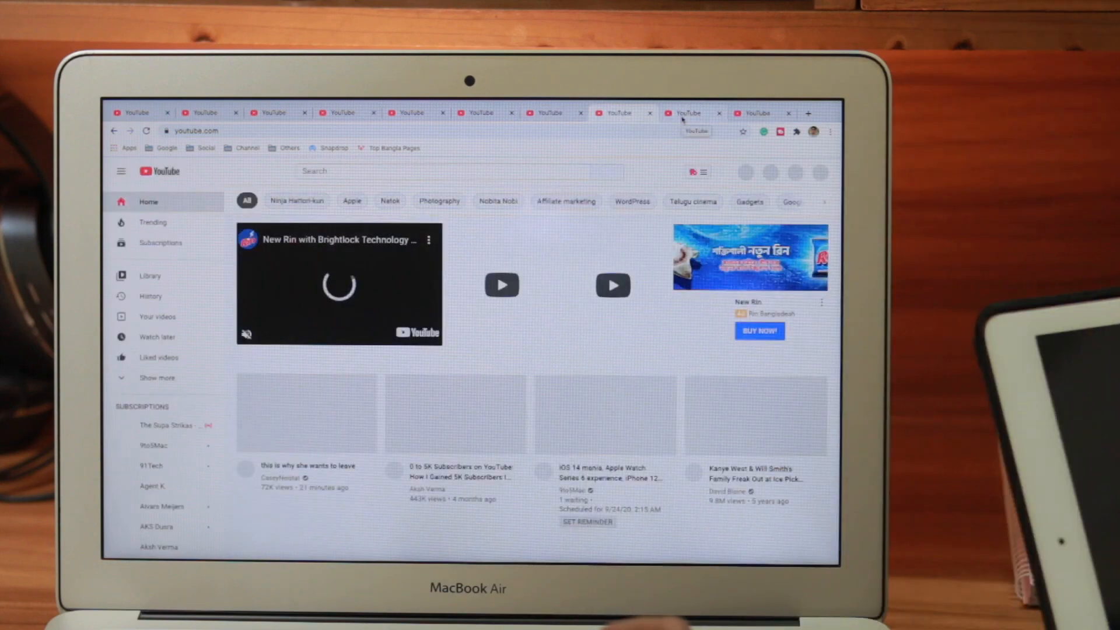
pyautogui.click(807, 112)
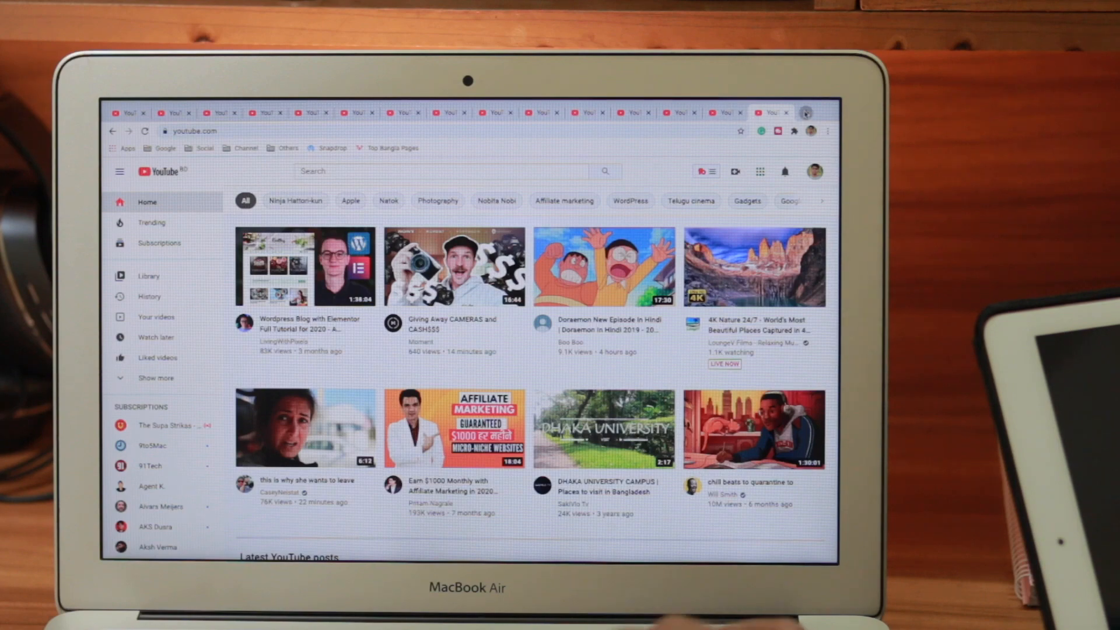
pyautogui.click(806, 112)
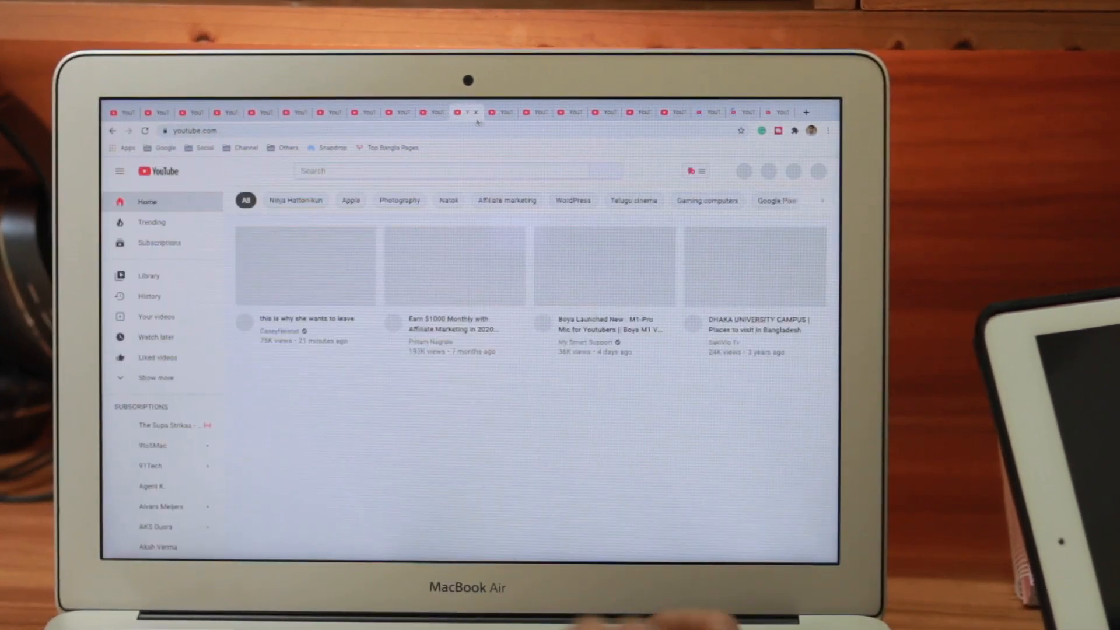
# - Switch to a tab with the YouTube home feed fully loaded
pyautogui.click(500, 112)
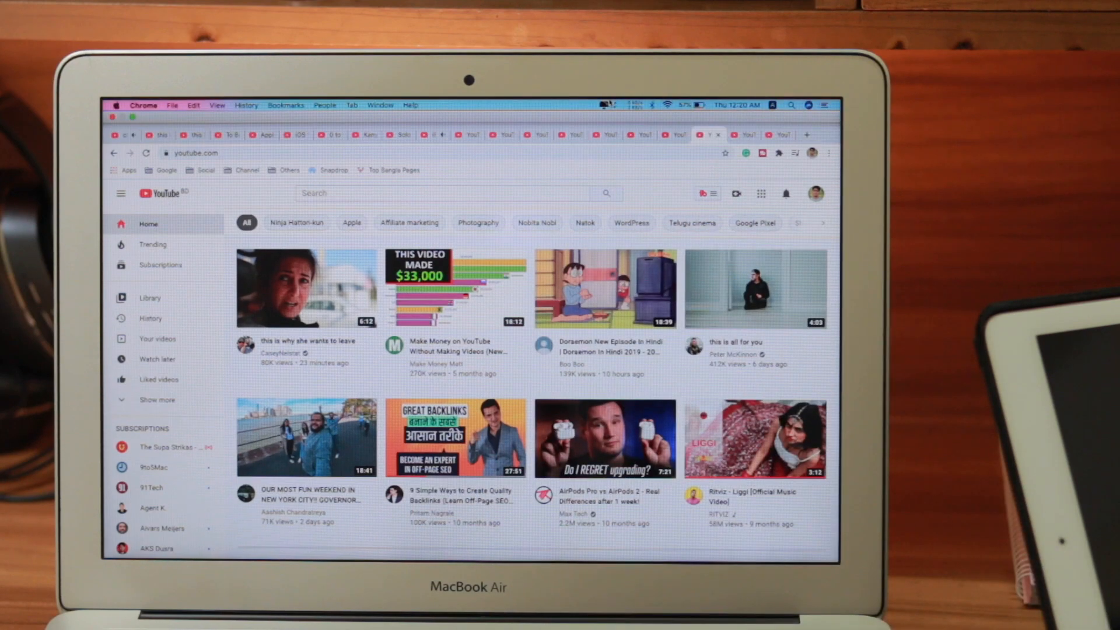
# - Move from the Paro Bhutan travel video tab to a loaded YouTube home tab
pyautogui.click(608, 105)
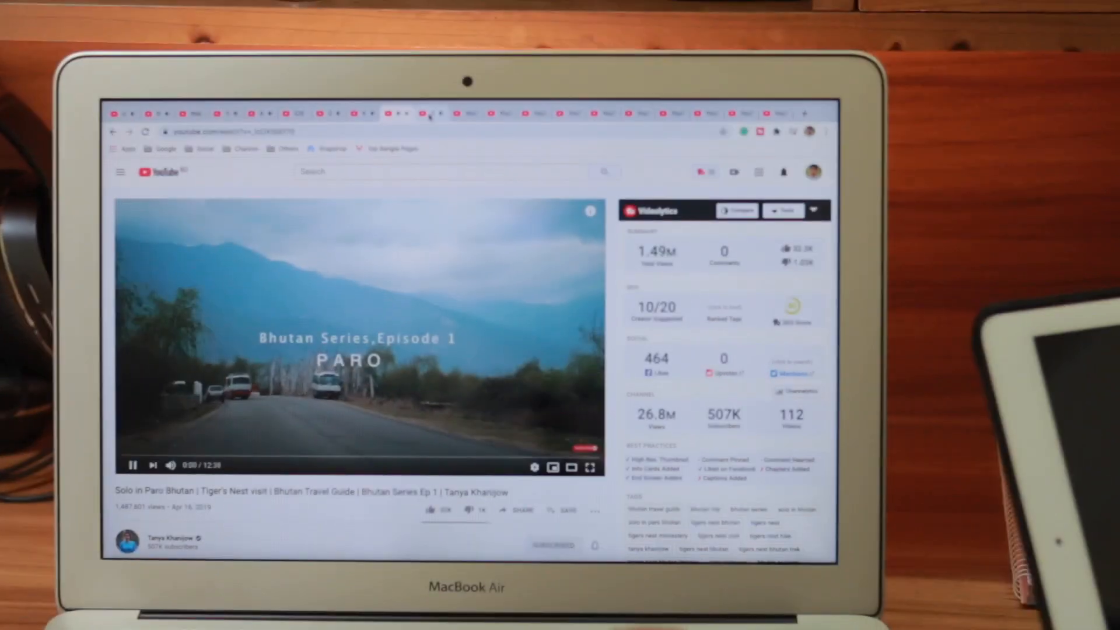
pyautogui.click(428, 112)
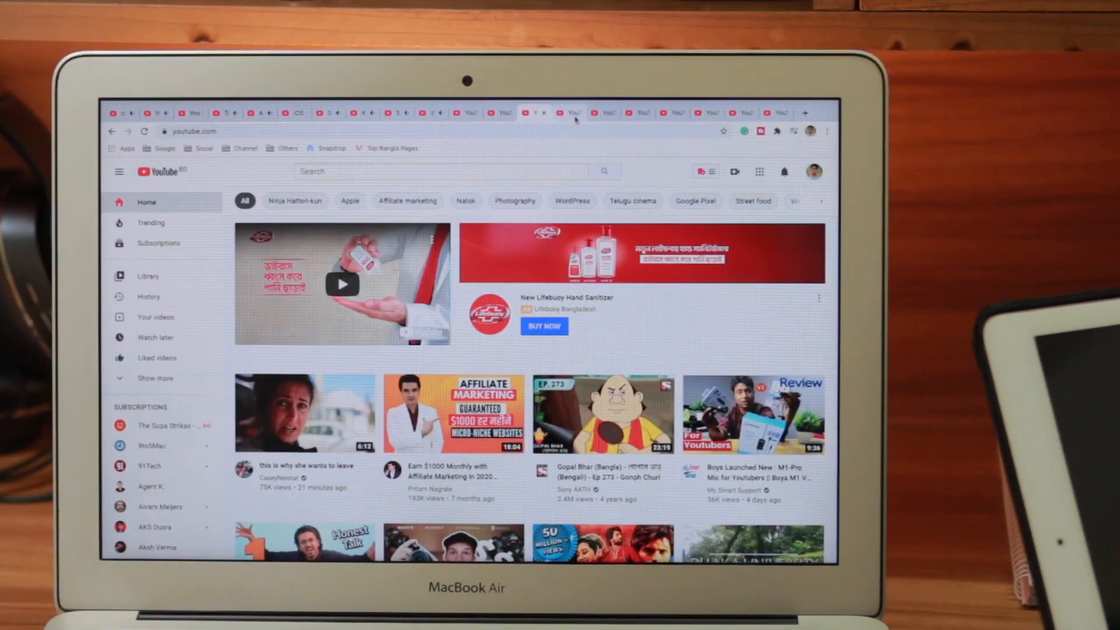
# - Open theverge.com in a new tab, then enter youtube.com in another
pyautogui.click(804, 112)
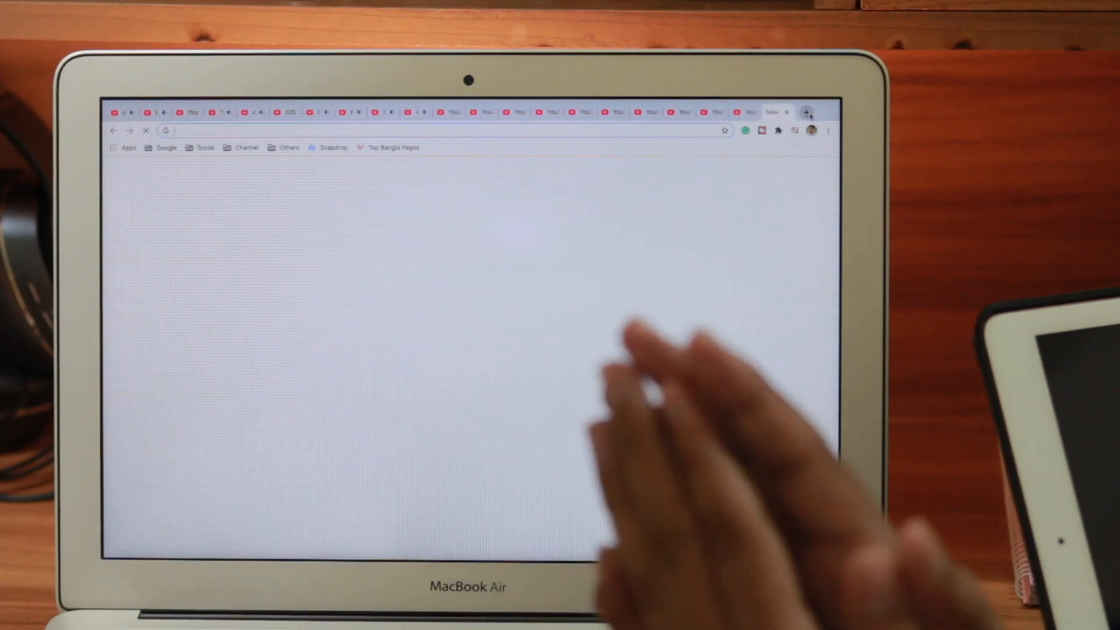
pyautogui.click(805, 112)
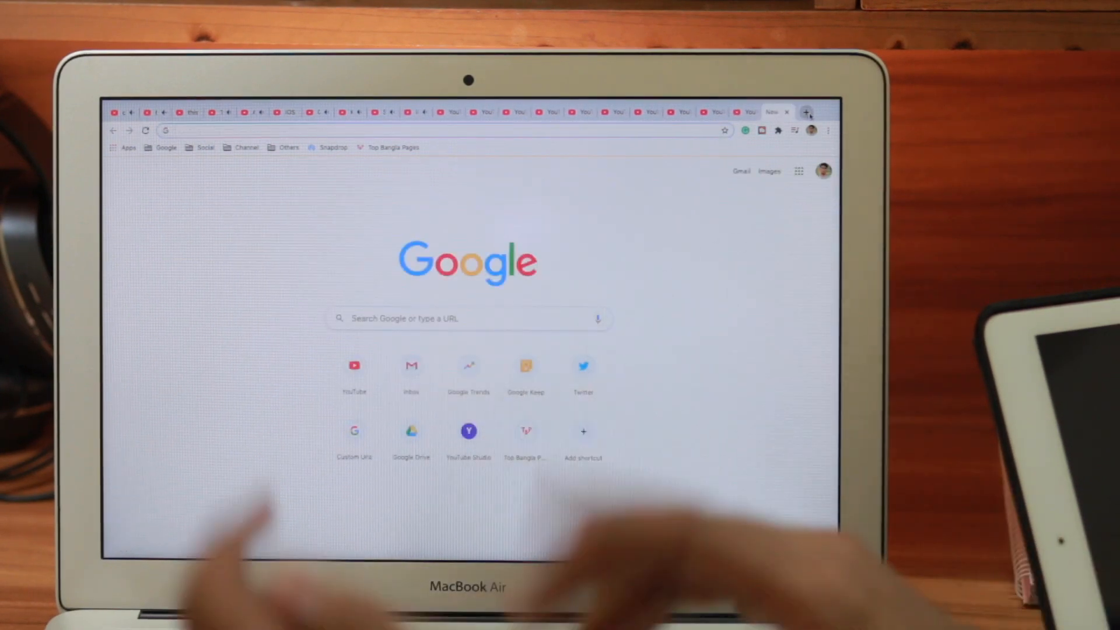
pyautogui.write('theverge.com')
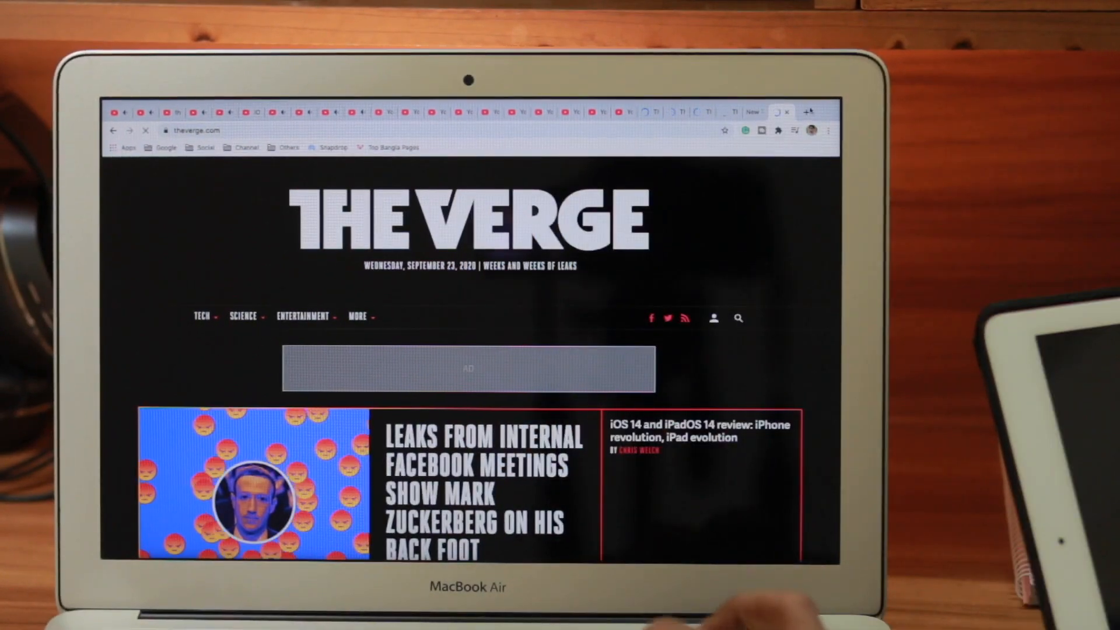
pyautogui.click(805, 113)
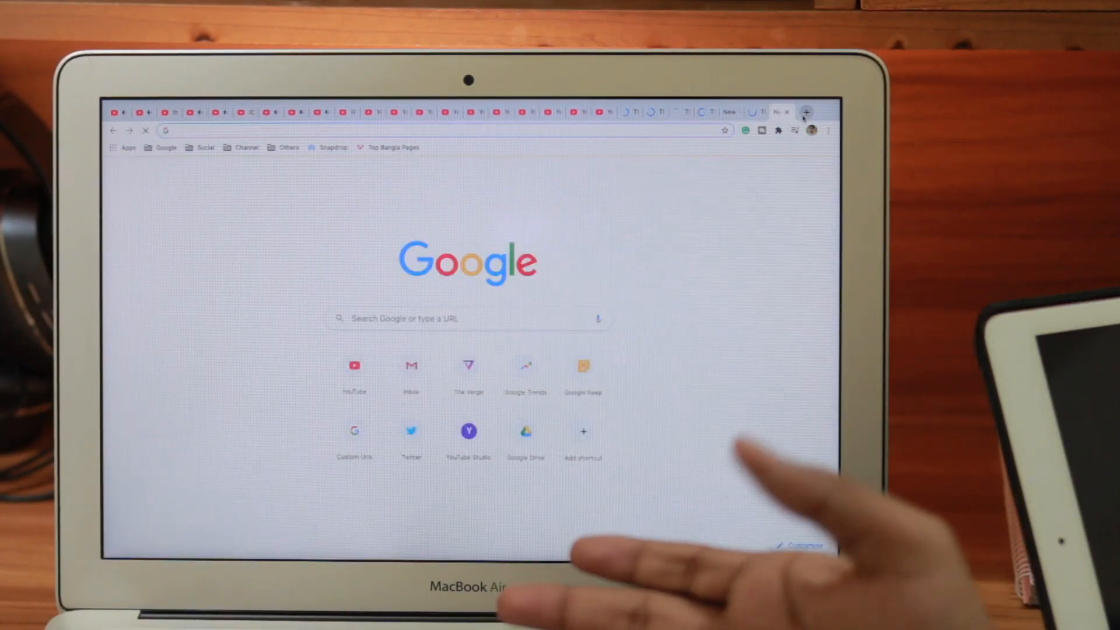
pyautogui.write('youtube.com')
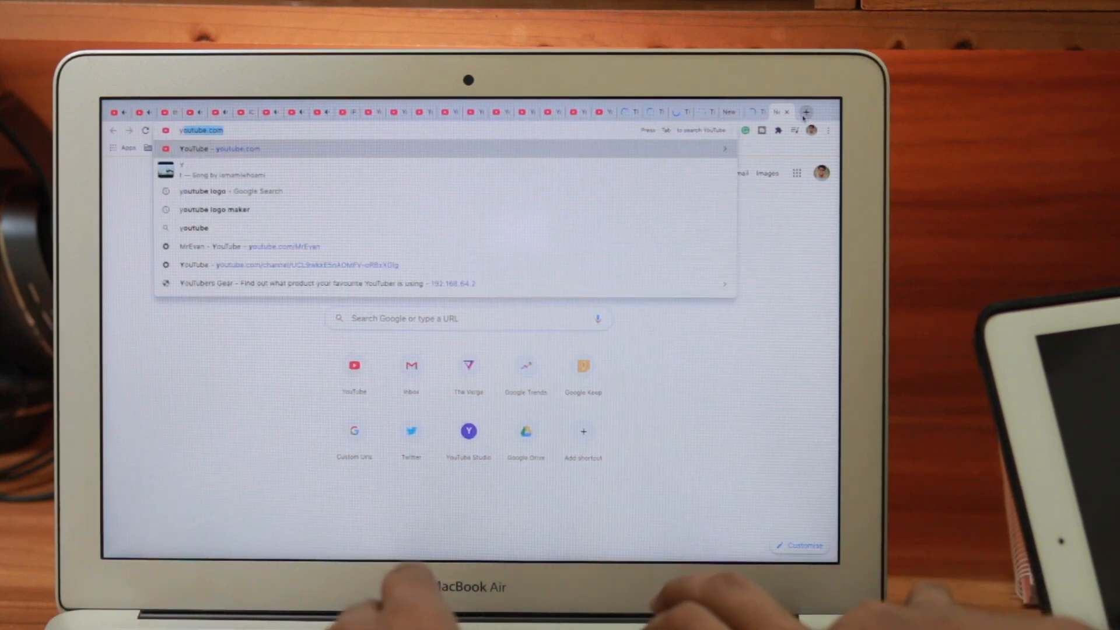